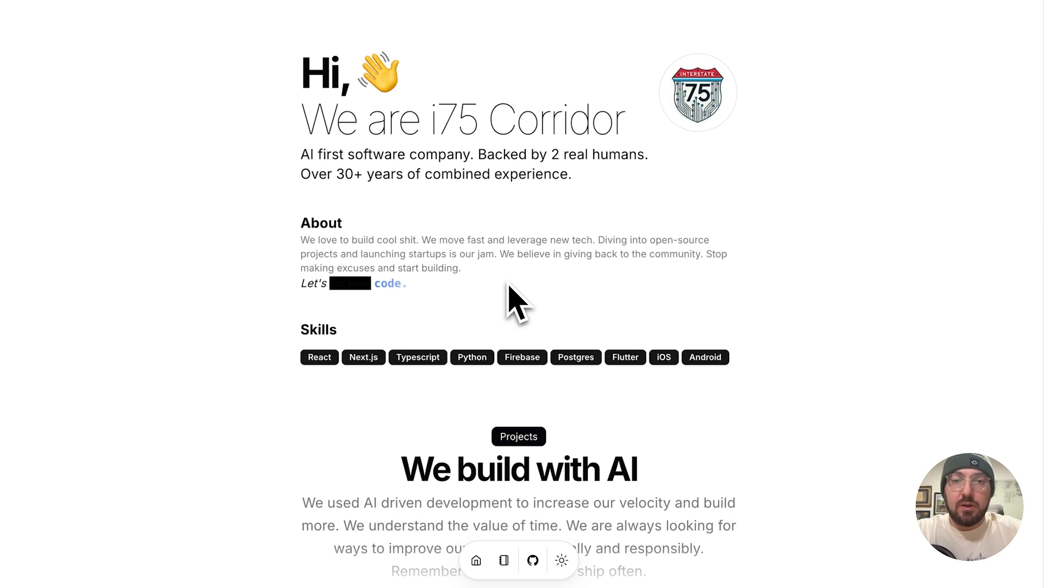
{"action": "mouse_move", "coordinate": [394, 212]}
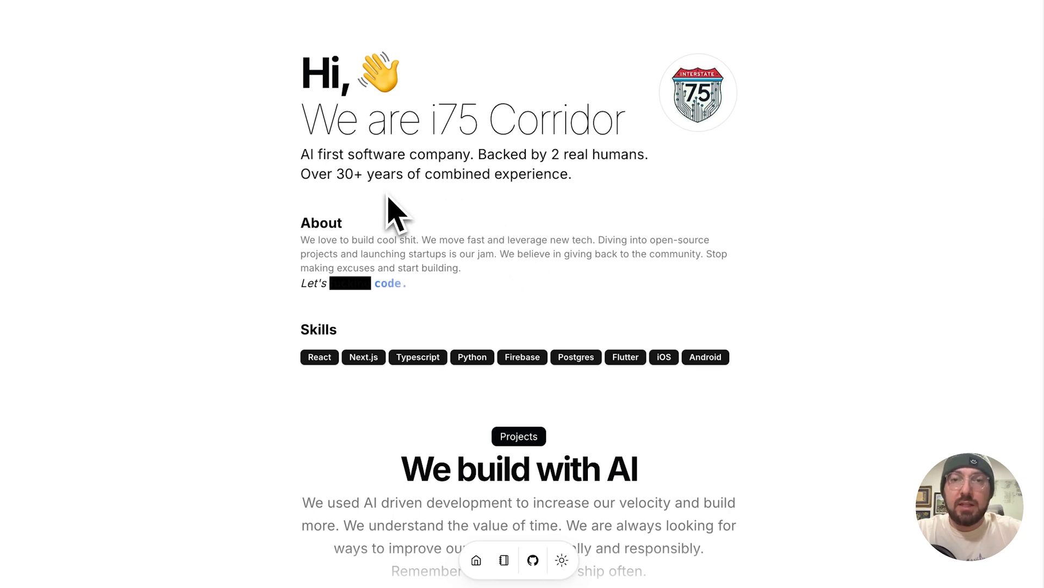
{"action": "mouse_move", "coordinate": [349, 220]}
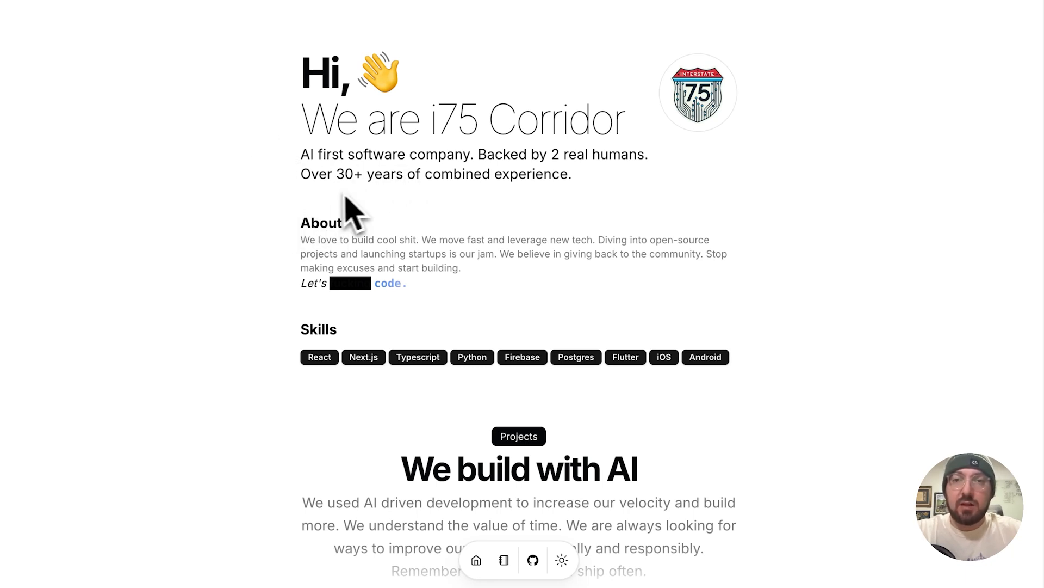
{"action": "mouse_move", "coordinate": [239, 260]}
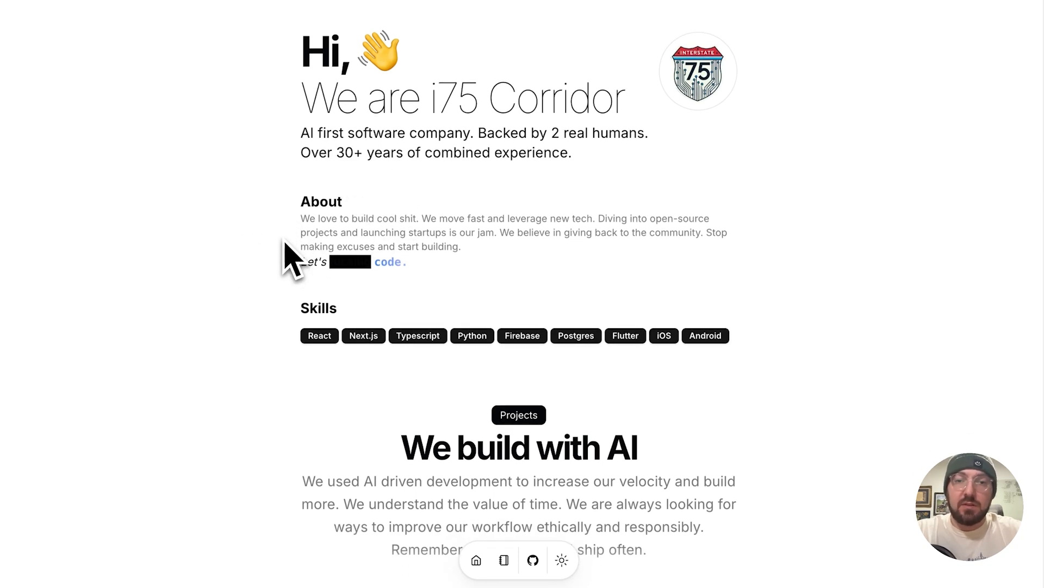
- Ask the AI Agent chat what the latest project was and review its answer
{"action": "scroll", "scroll_direction": "up", "scroll_amount": 3}
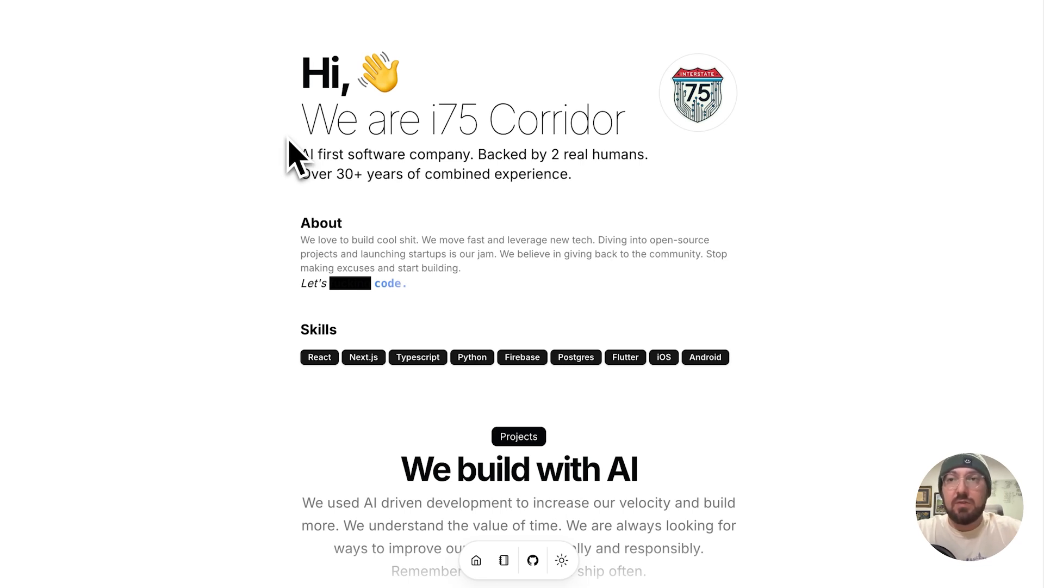
{"action": "mouse_move", "coordinate": [189, 6]}
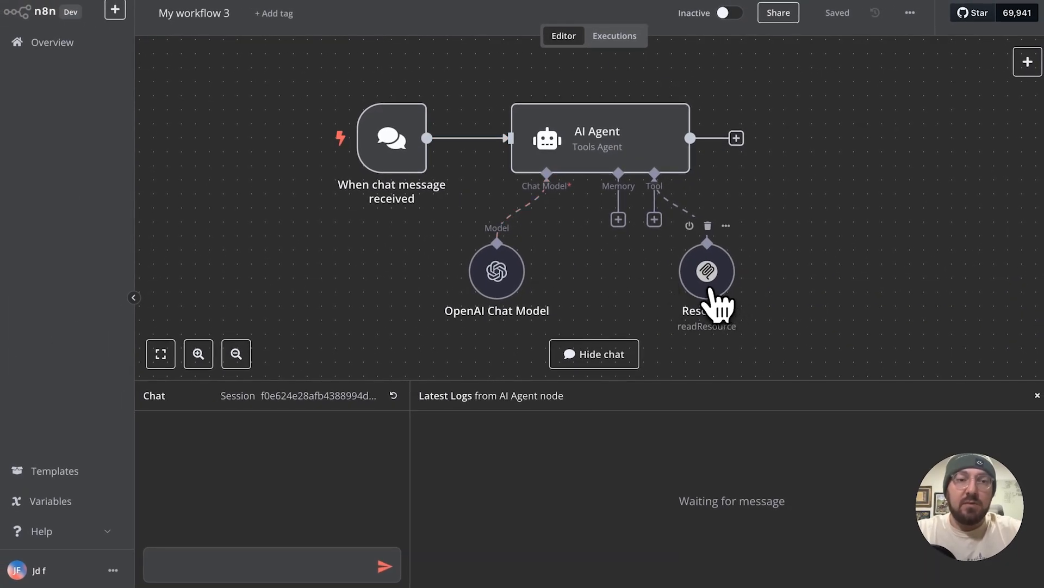
{"action": "double_click", "coordinate": [707, 271]}
{"action": "type", "text": "What was th"}
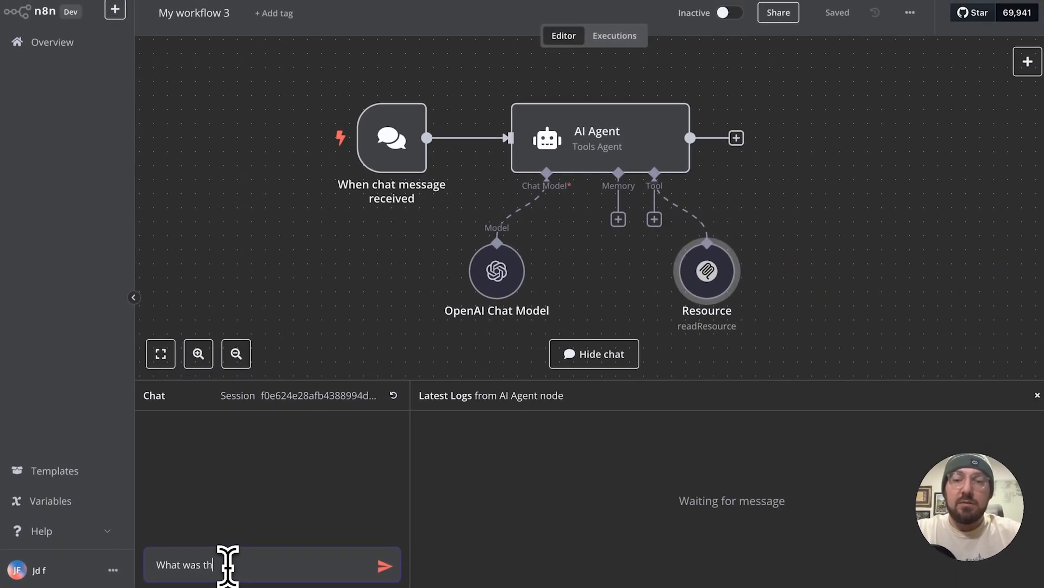
{"action": "left_click", "coordinate": [385, 565]}
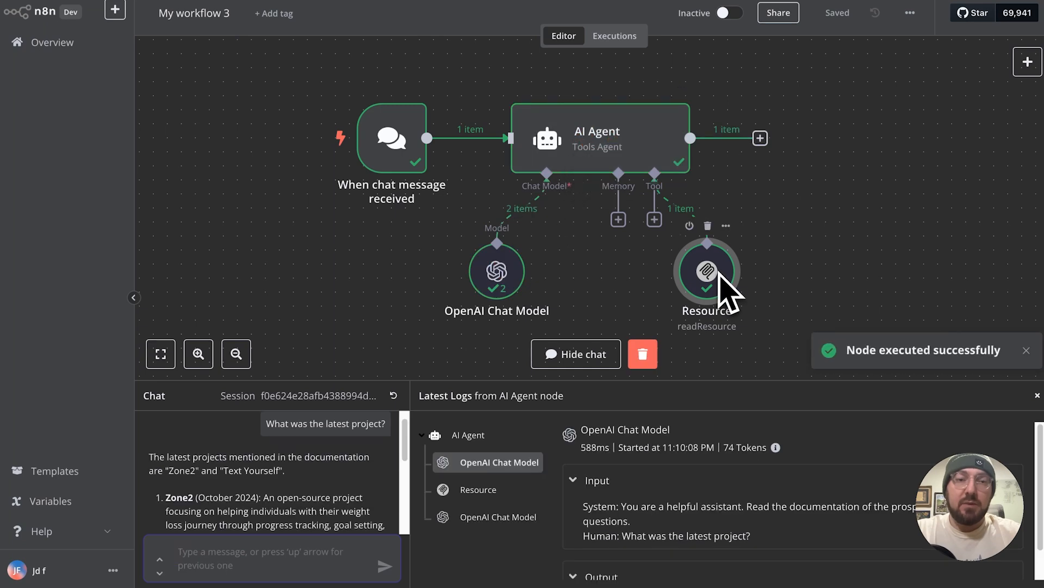
{"action": "scroll", "scroll_direction": "down", "scroll_amount": 3}
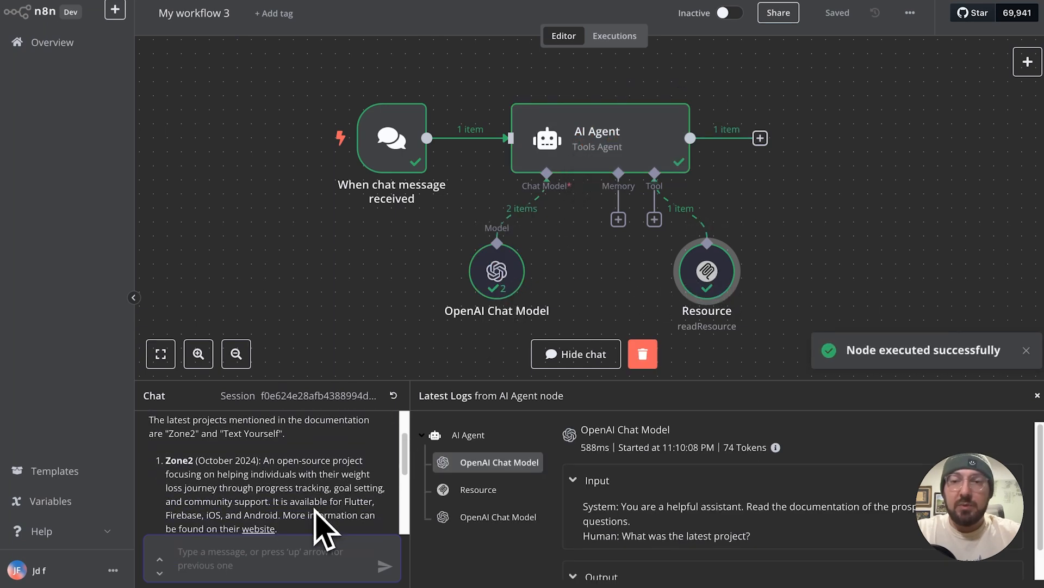
{"action": "scroll", "scroll_direction": "down", "scroll_amount": 3}
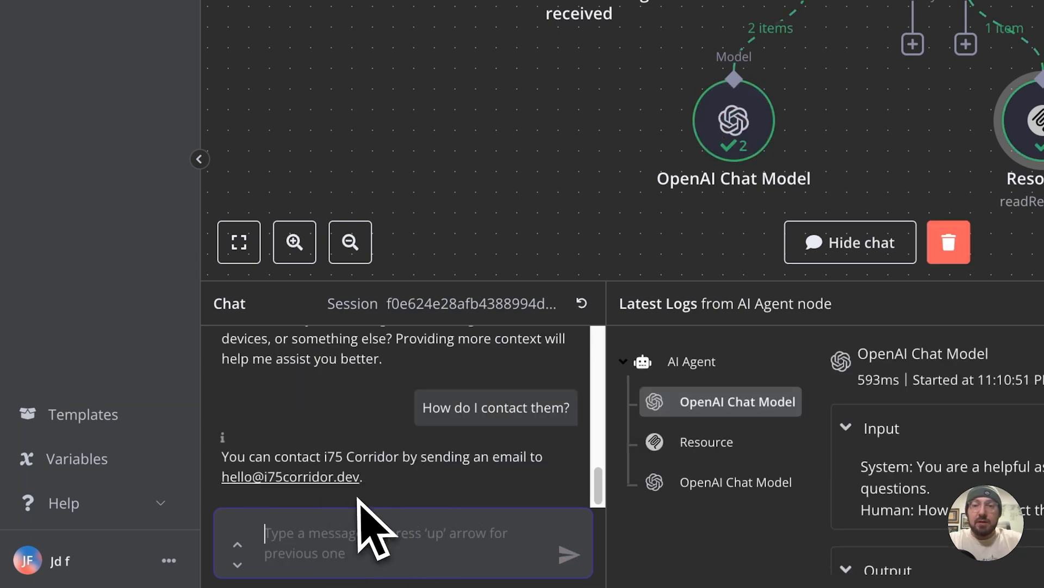
{"action": "mouse_move", "coordinate": [332, 506]}
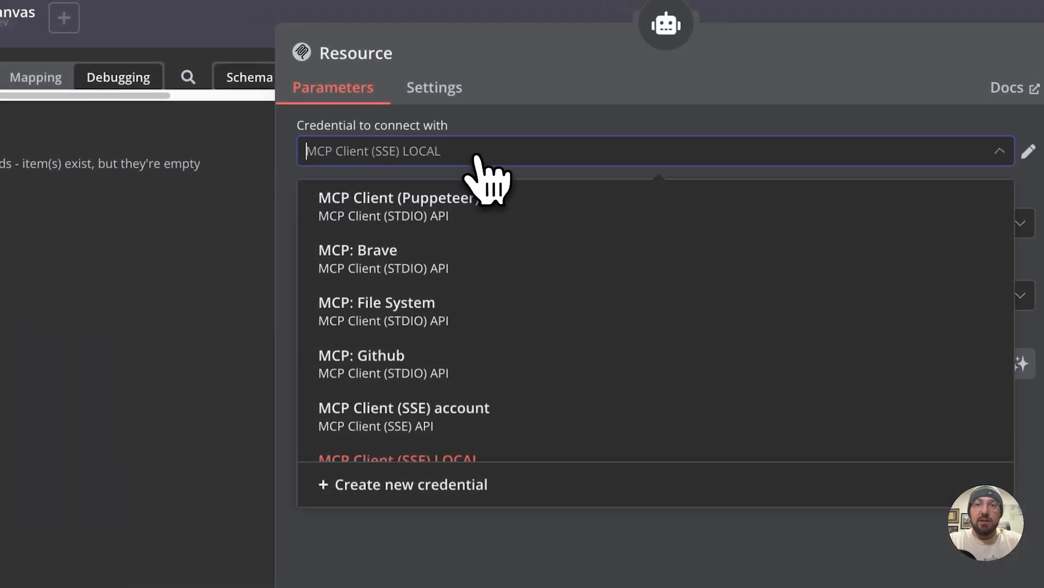
- Keep the local MCP Client (SSE) credential on the Resource node reading documentation://i75corridor
{"action": "left_click", "coordinate": [396, 458]}
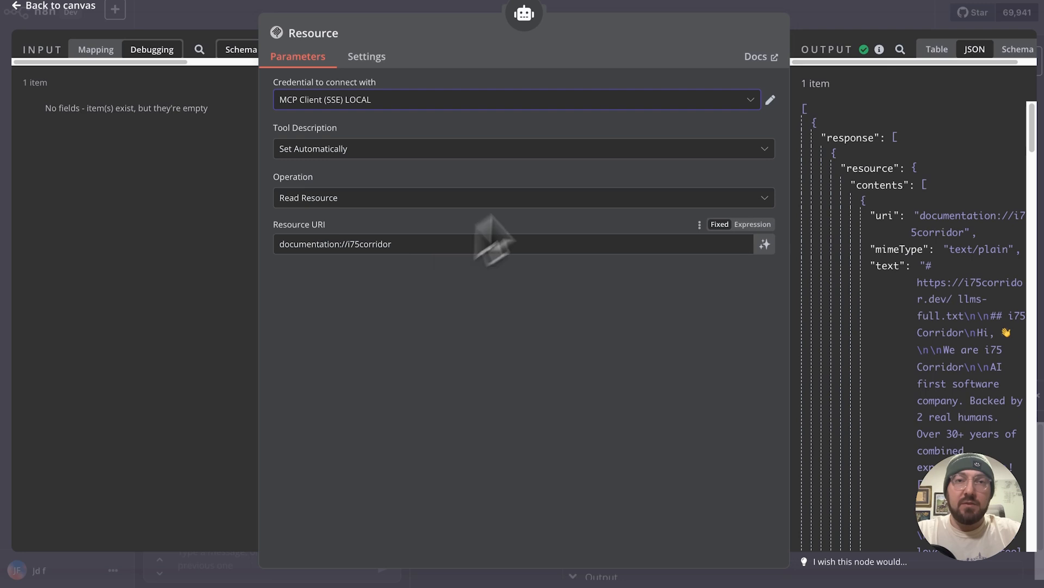
{"action": "mouse_move", "coordinate": [765, 244]}
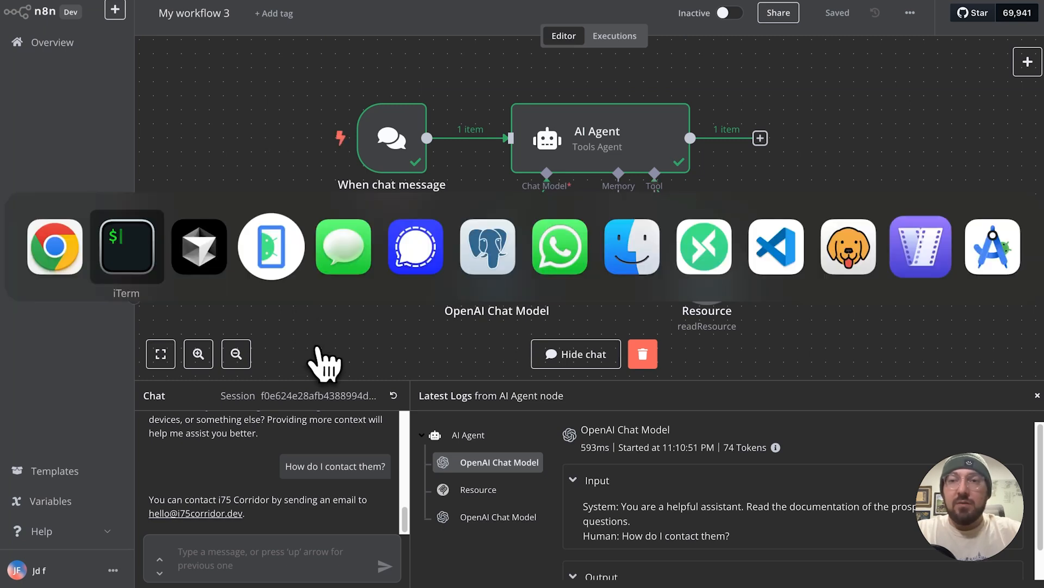
- Switch to Cursor and review server.ts with its MCP text resource and search tool code
{"action": "left_click", "coordinate": [775, 247]}
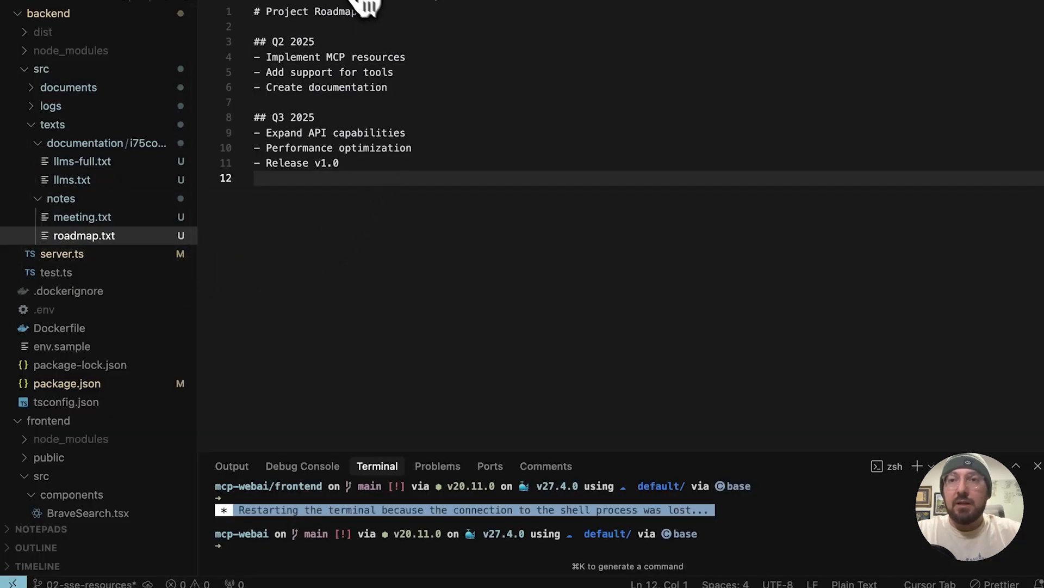
{"action": "left_click", "coordinate": [62, 254]}
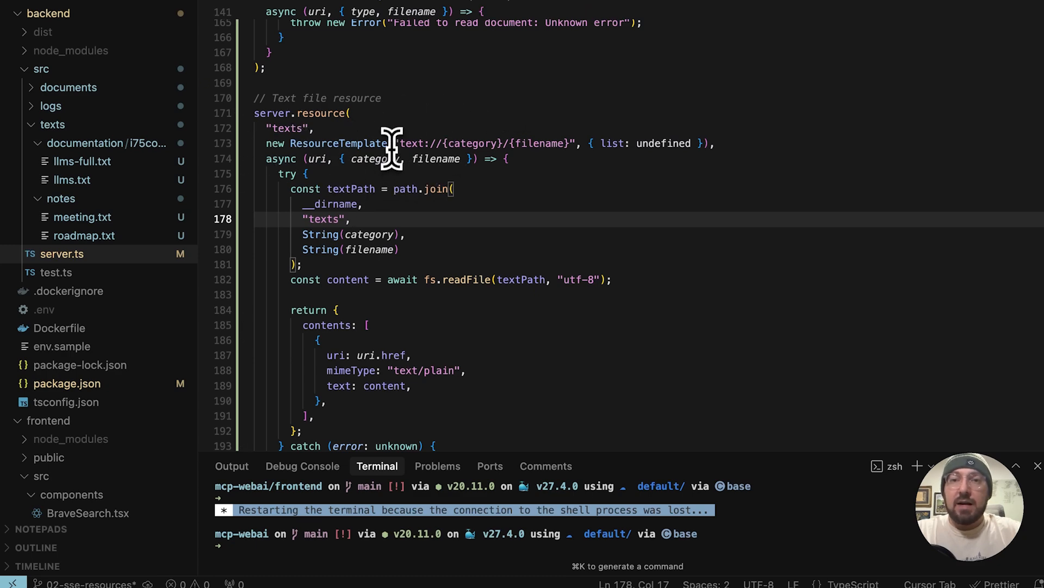
{"action": "scroll", "scroll_direction": "up", "scroll_amount": 3}
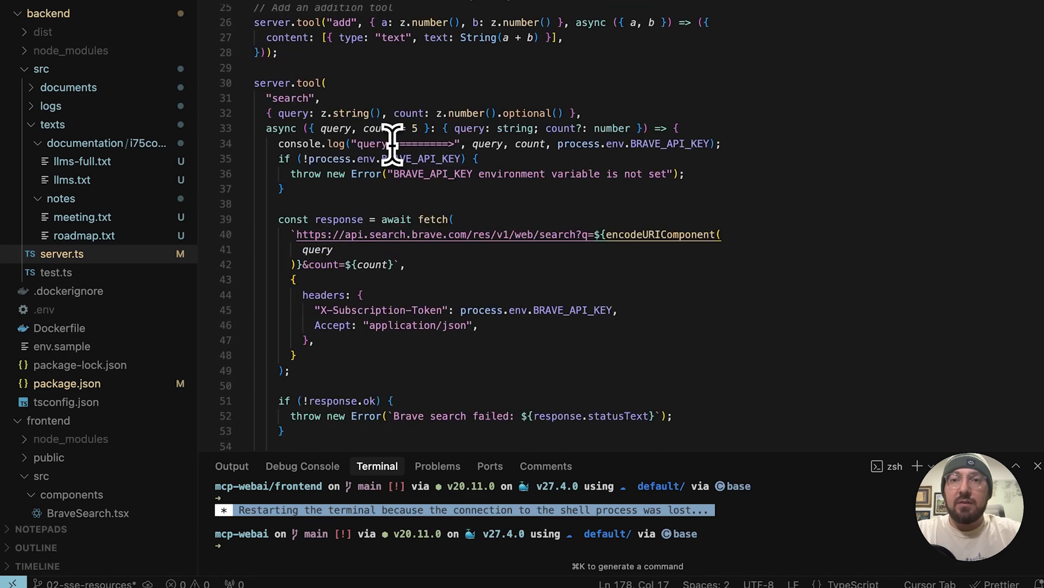
{"action": "scroll", "scroll_direction": "down", "scroll_amount": 3}
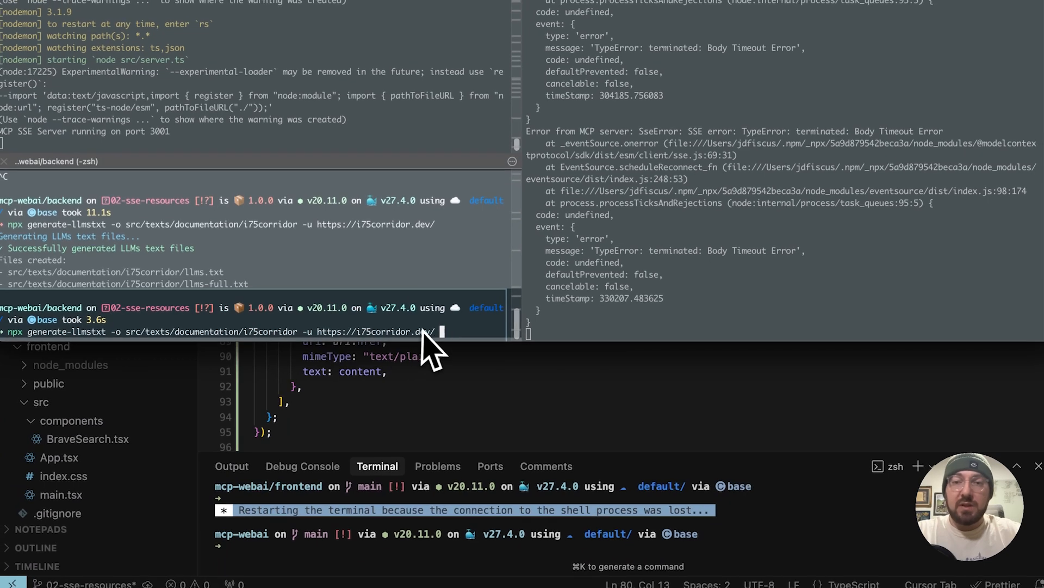
{"action": "mouse_move", "coordinate": [79, 336]}
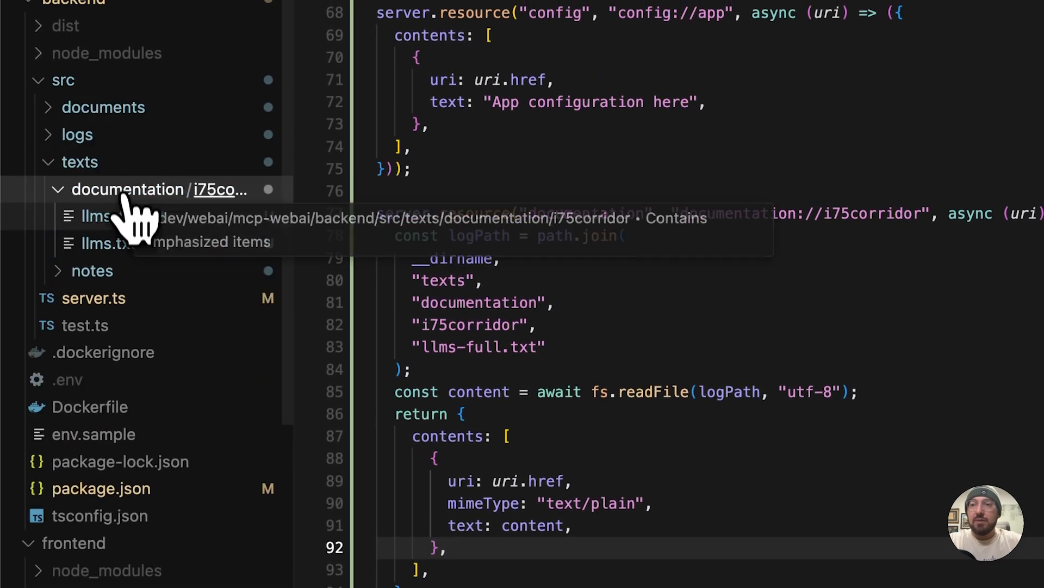
{"action": "left_click", "coordinate": [124, 215]}
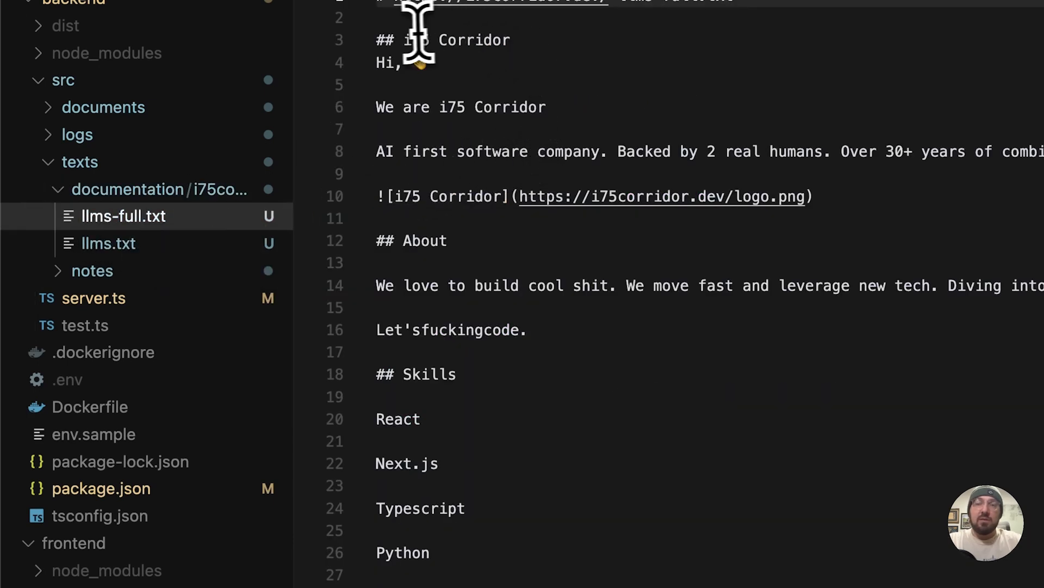
{"action": "left_click", "coordinate": [93, 298]}
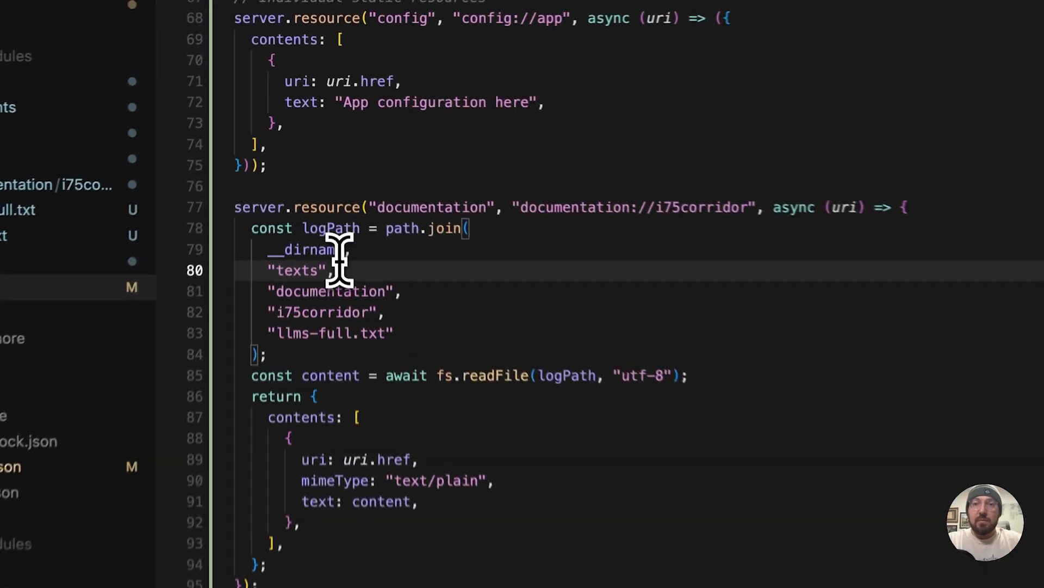
{"action": "scroll", "scroll_direction": "up", "scroll_amount": 3}
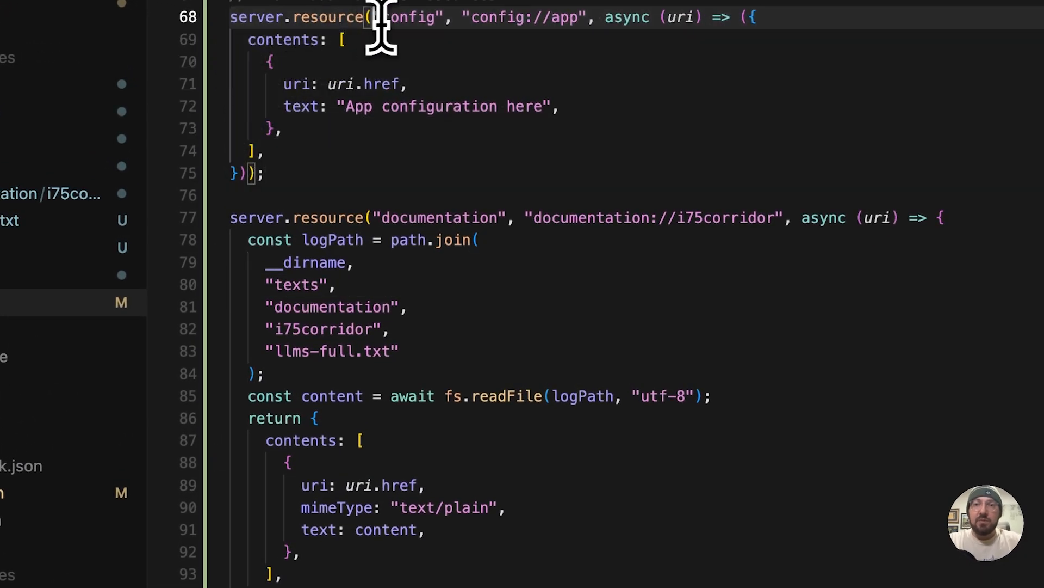
{"action": "mouse_move", "coordinate": [577, 16]}
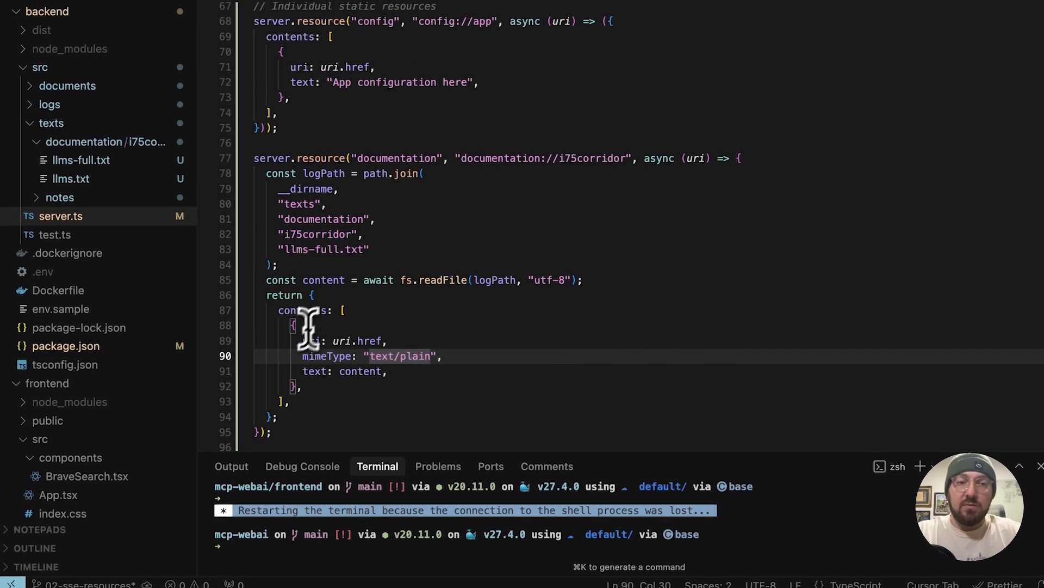
{"action": "scroll", "scroll_direction": "down", "scroll_amount": 3}
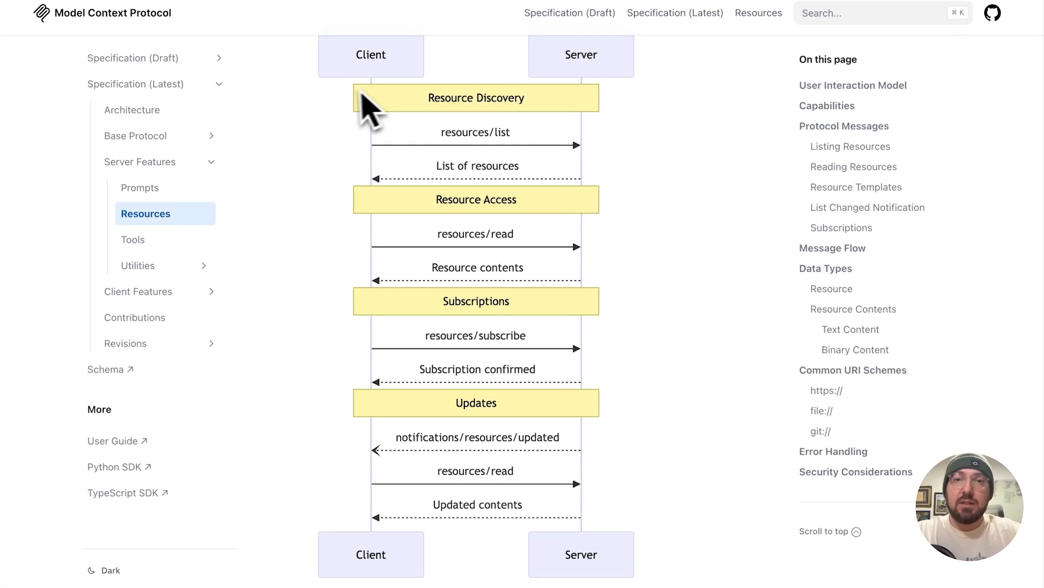
{"action": "mouse_move", "coordinate": [386, 123]}
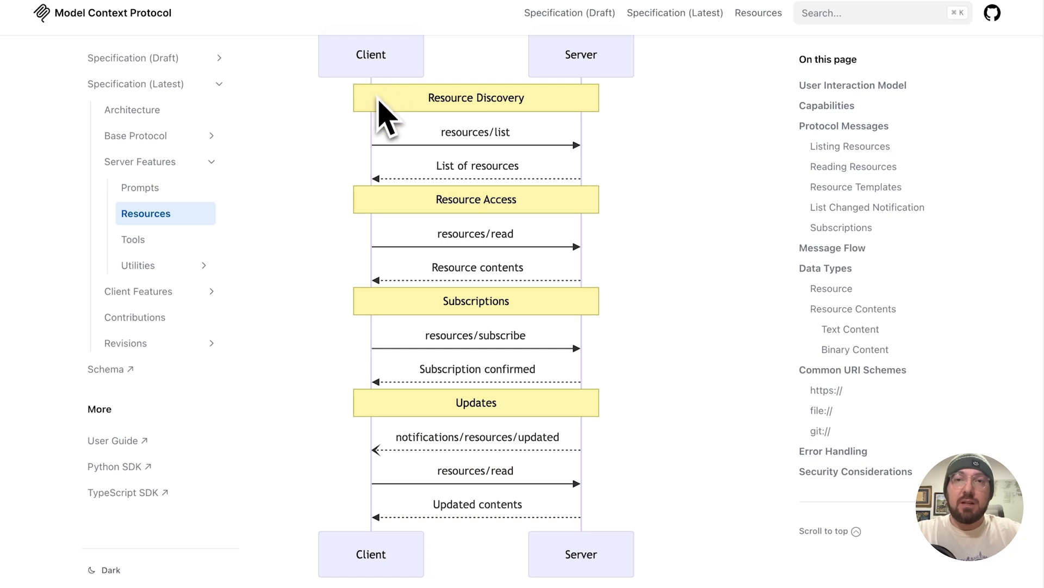
{"action": "mouse_move", "coordinate": [542, 123]}
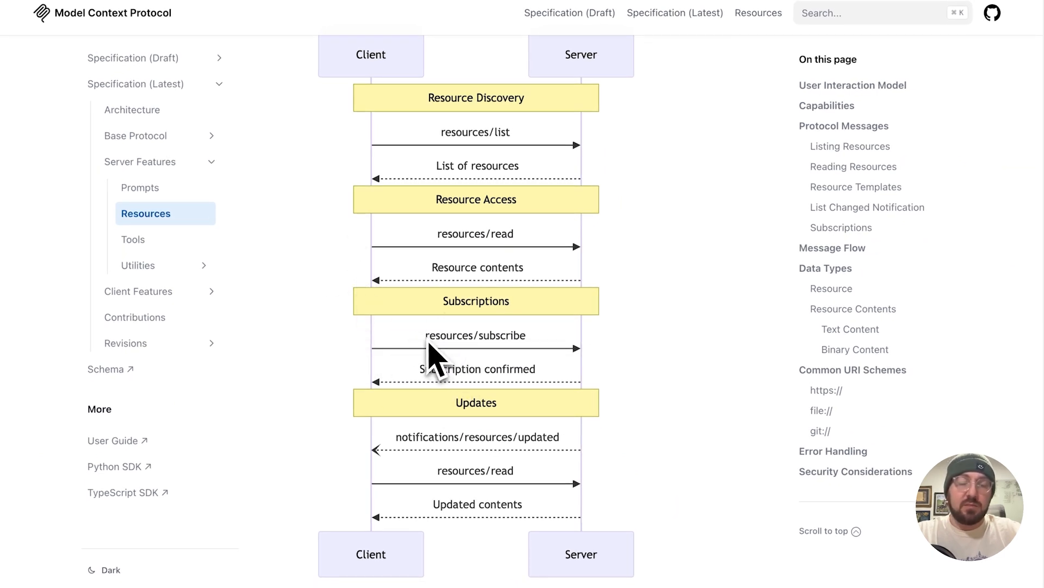
{"action": "mouse_move", "coordinate": [476, 383]}
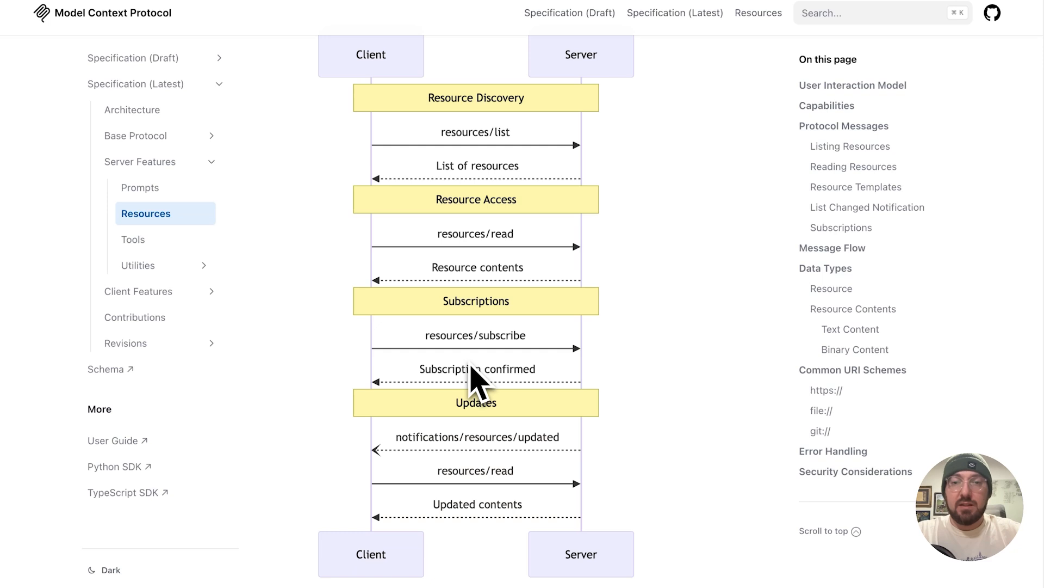
{"action": "mouse_move", "coordinate": [414, 389]}
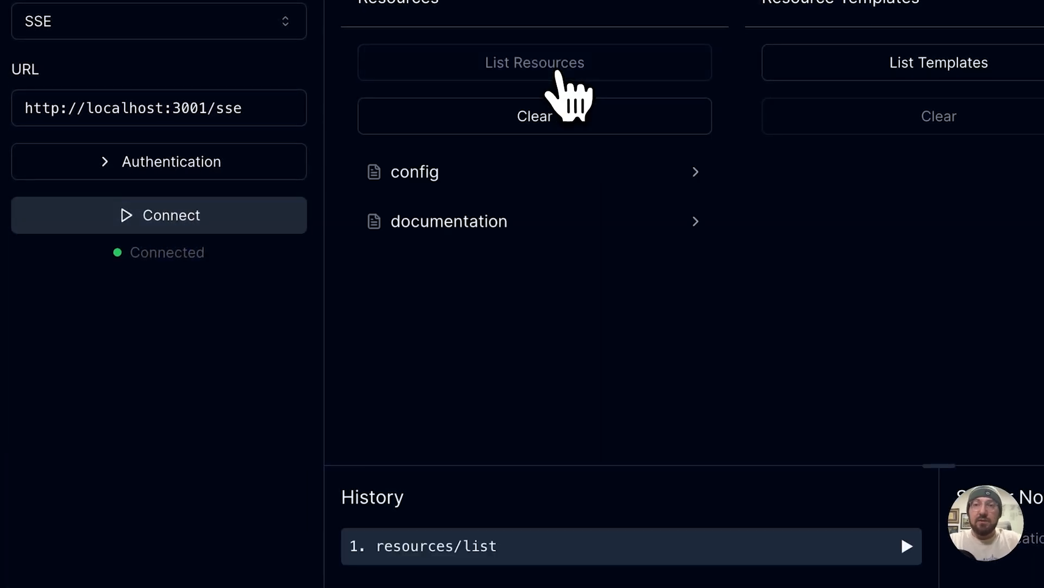
- List the local SSE server's resources so config and documentation entries appear
{"action": "left_click", "coordinate": [414, 171]}
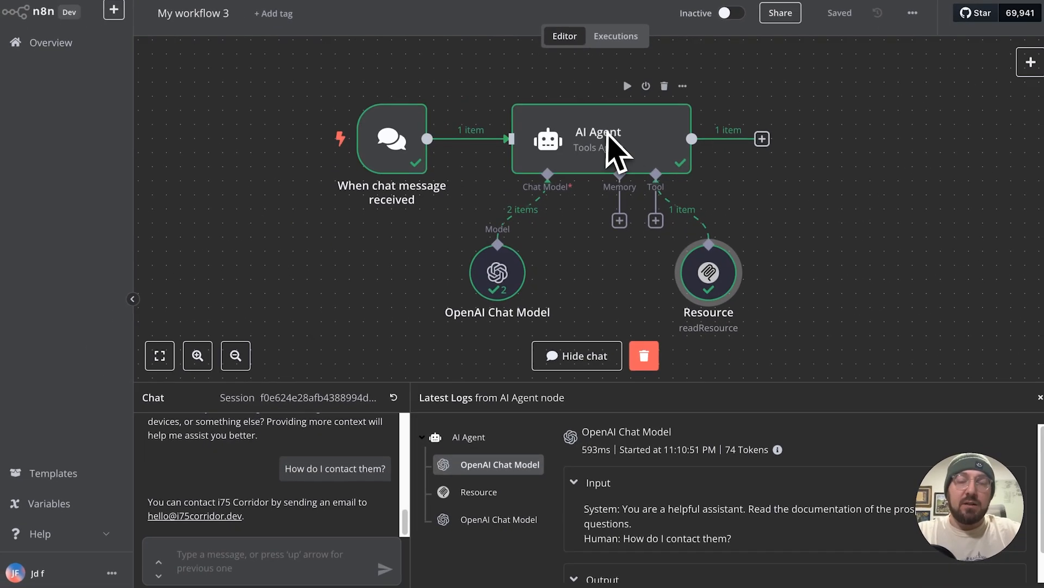
{"action": "mouse_move", "coordinate": [496, 272]}
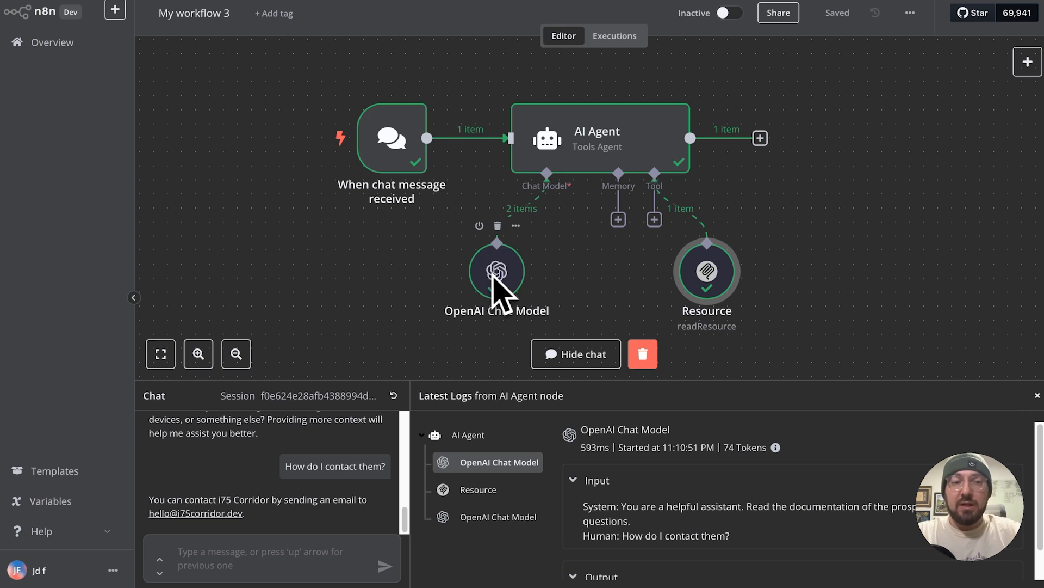
{"action": "mouse_move", "coordinate": [706, 273]}
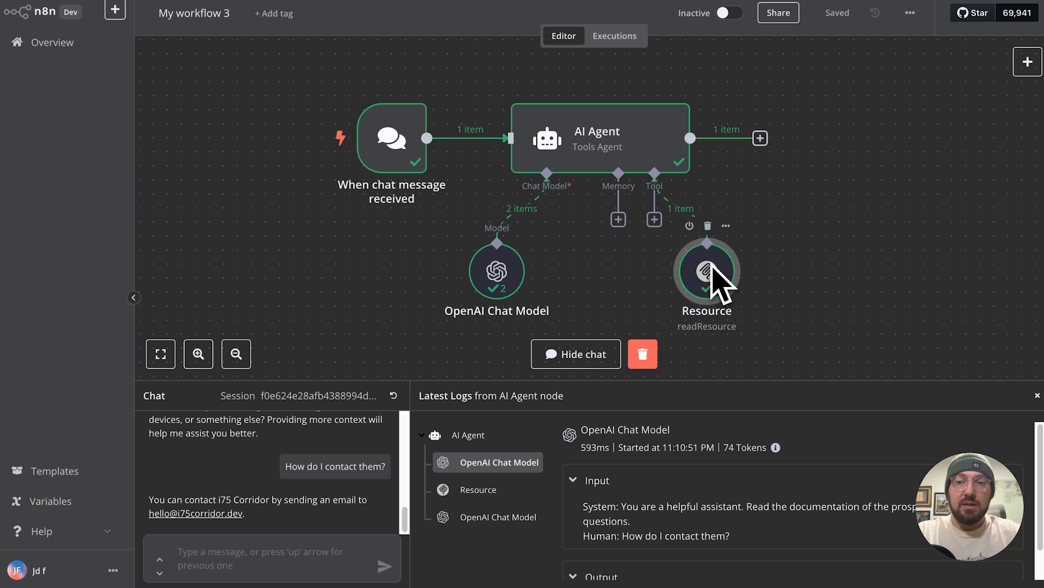
{"action": "mouse_move", "coordinate": [637, 317]}
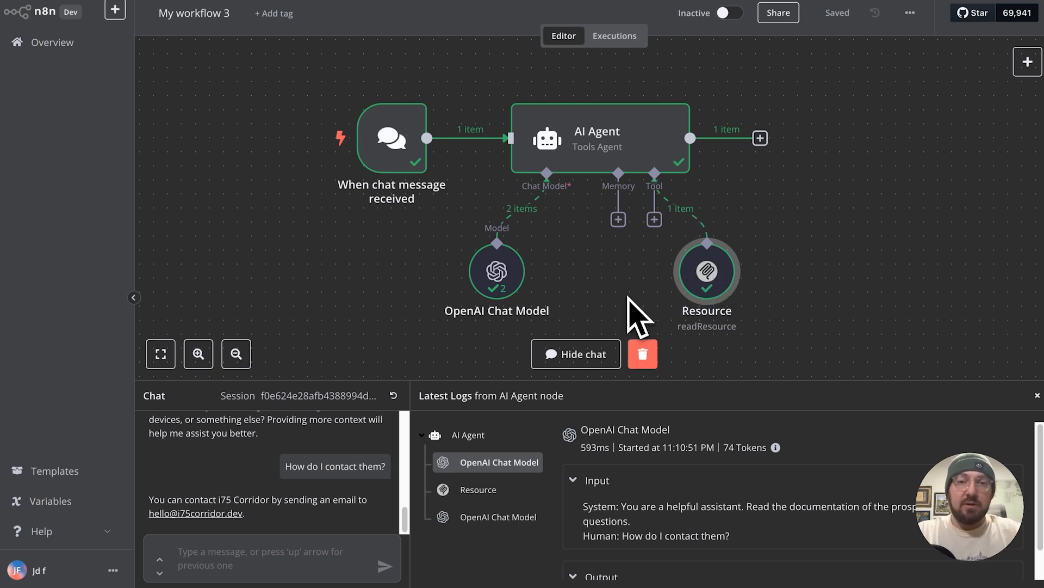
{"action": "mouse_move", "coordinate": [612, 160]}
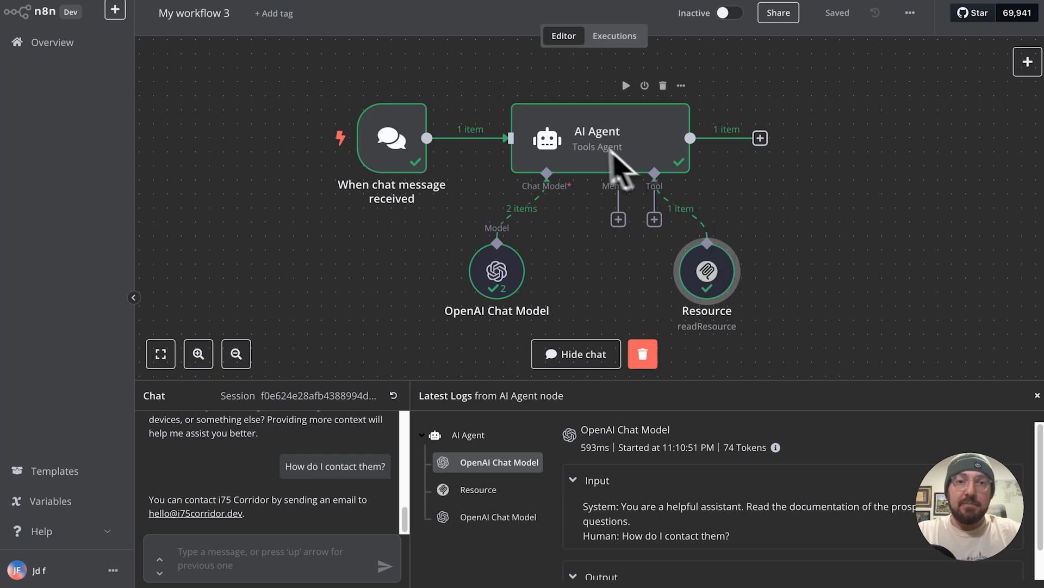
{"action": "mouse_move", "coordinate": [606, 170]}
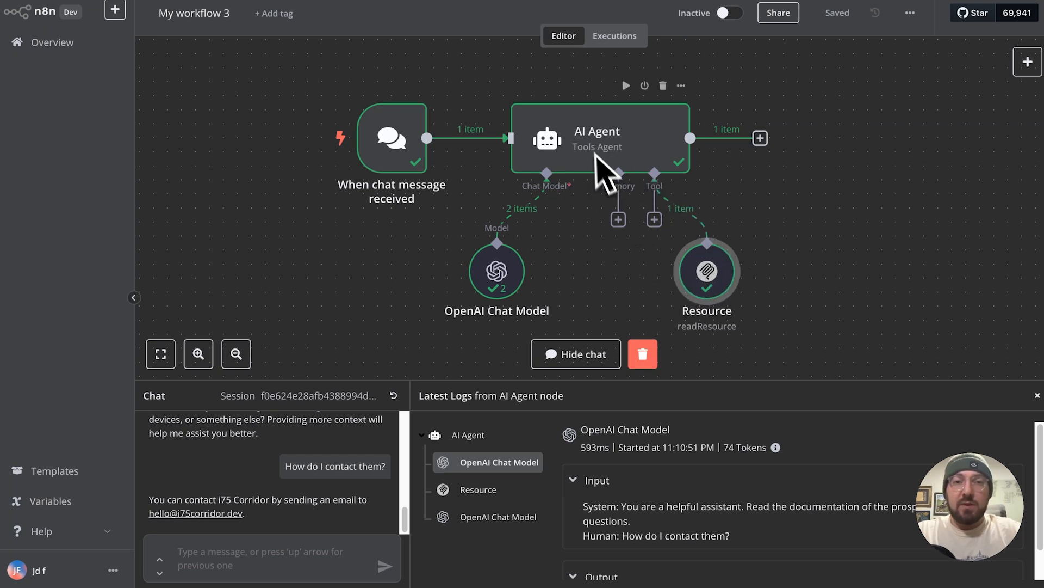
{"action": "mouse_move", "coordinate": [604, 163]}
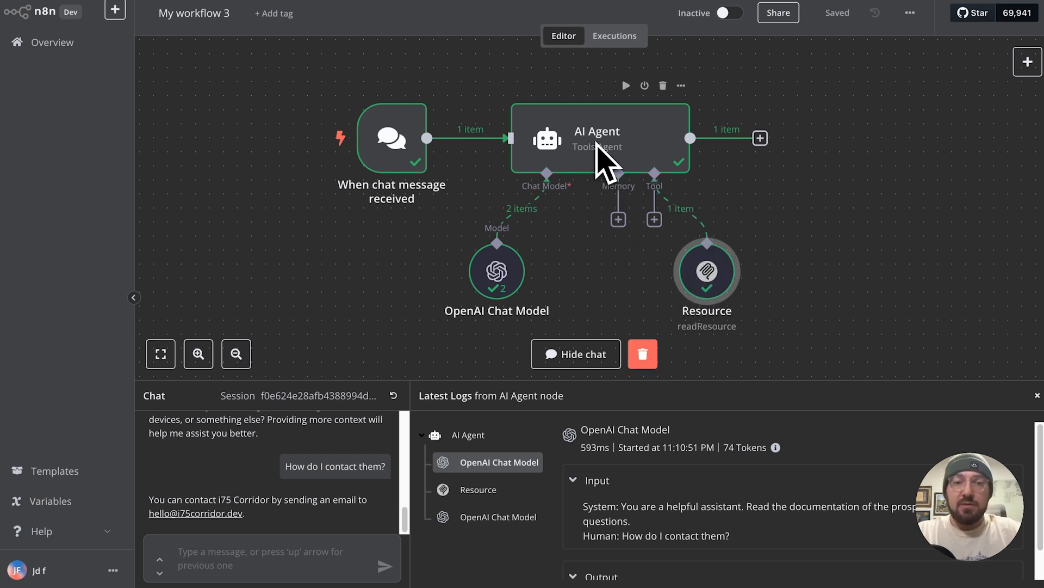
{"action": "mouse_move", "coordinate": [603, 159]}
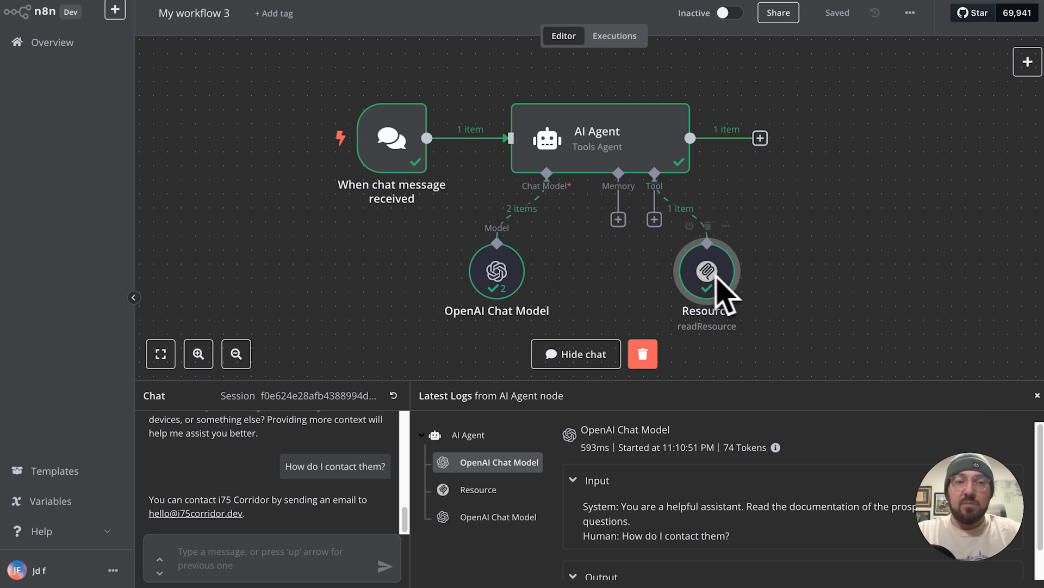
{"action": "mouse_move", "coordinate": [707, 292]}
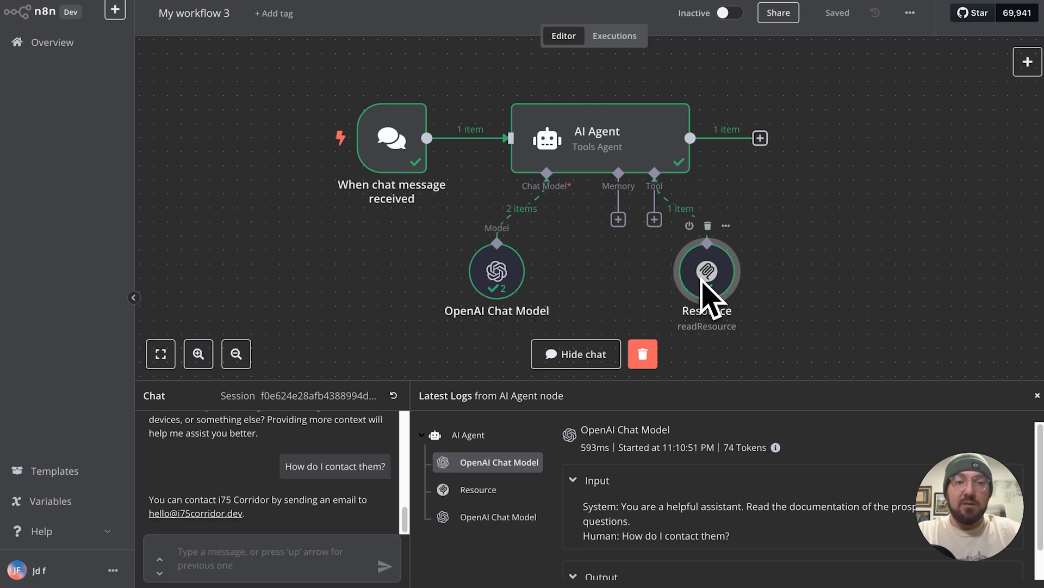
{"action": "mouse_move", "coordinate": [721, 293]}
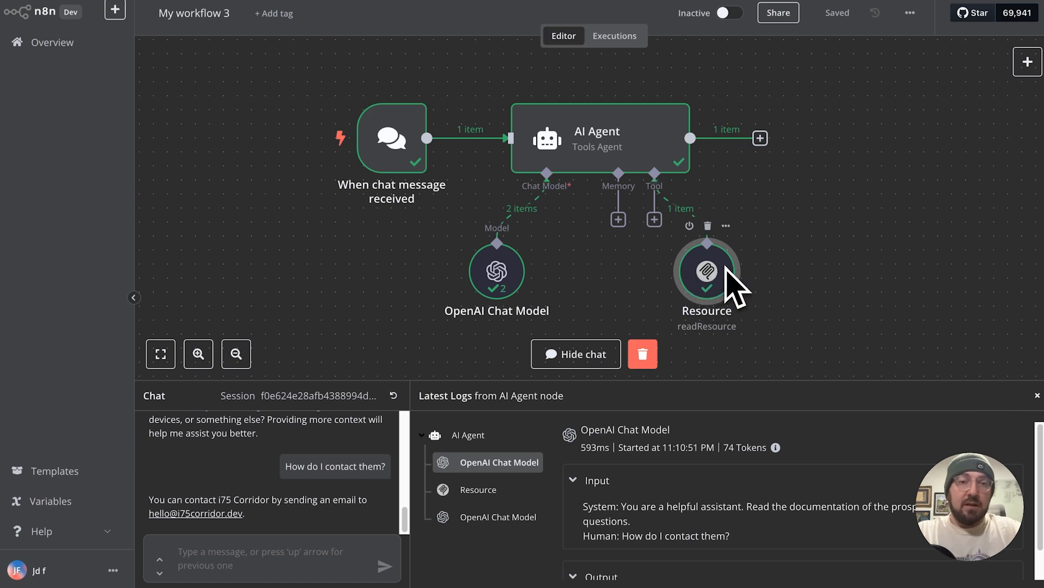
{"action": "mouse_move", "coordinate": [691, 286]}
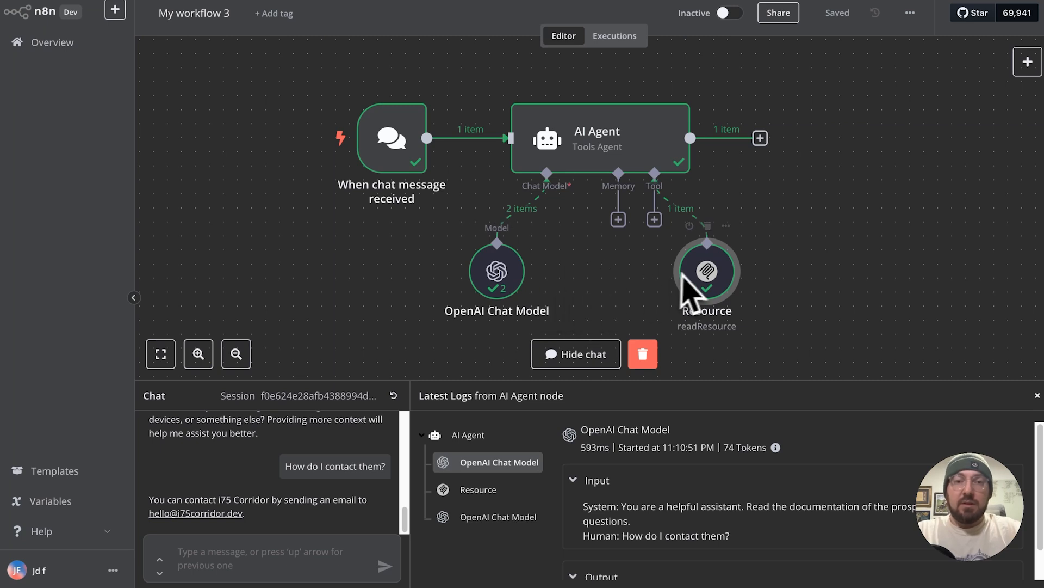
{"action": "mouse_move", "coordinate": [600, 307]}
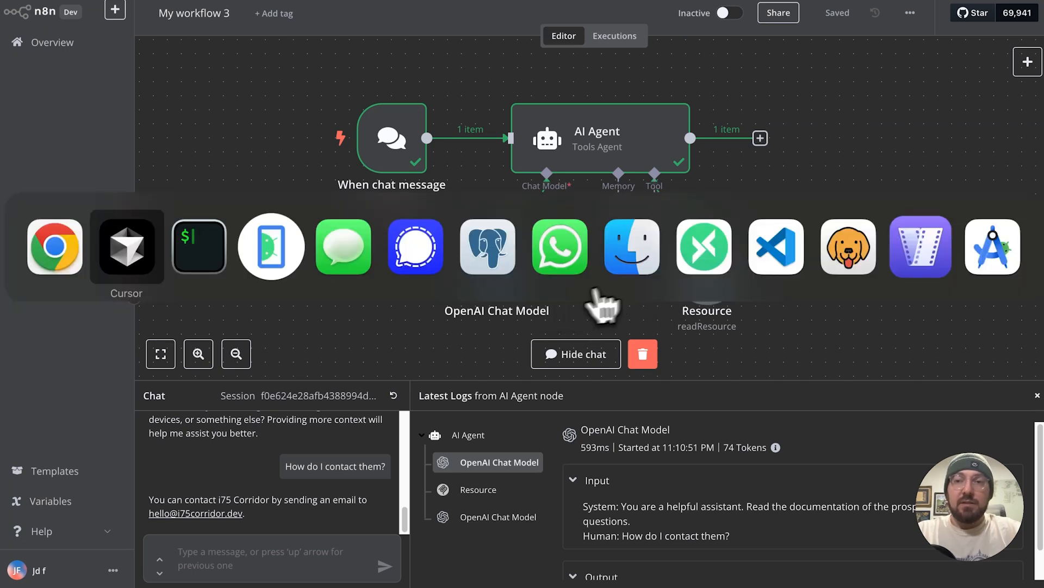